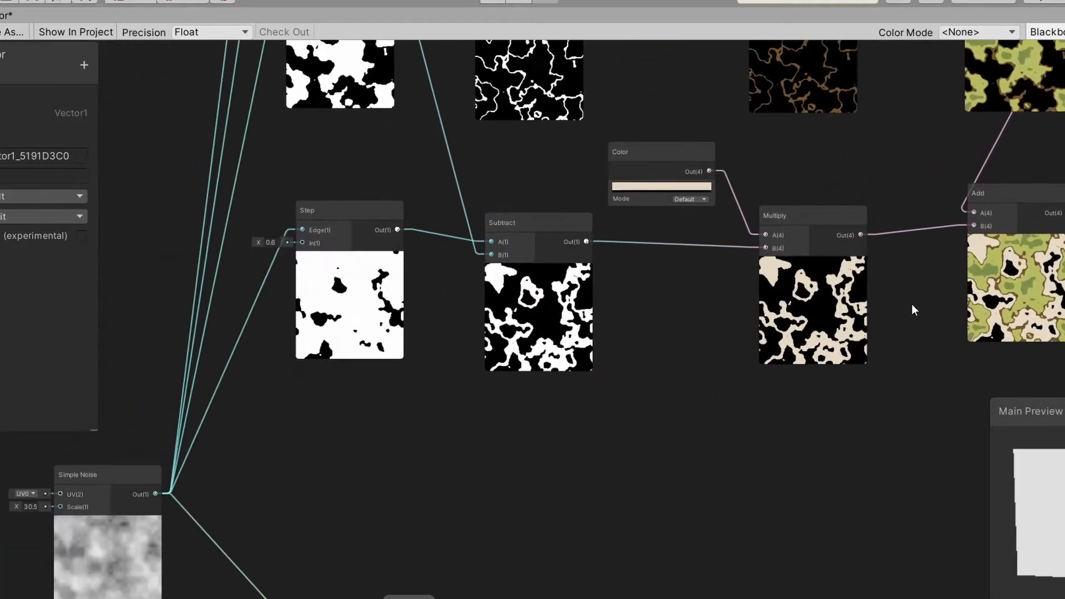
Wire the Step mask into the green Multiply's B input and review the stacked colour-band Add chain.
{"action": "scroll", "scroll_direction": "down", "scroll_amount": 3}
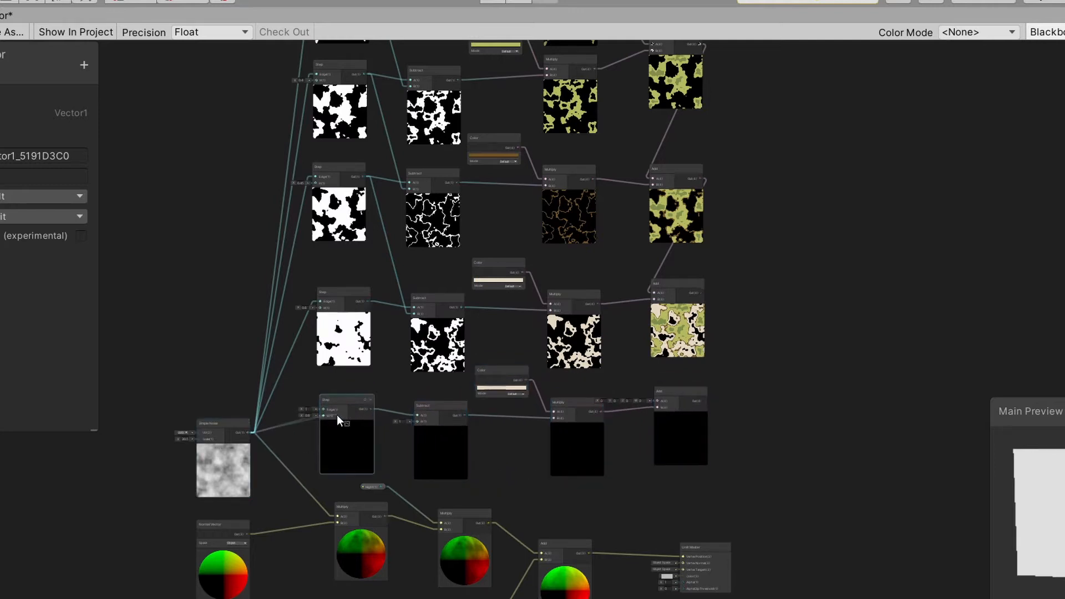
{"action": "mouse_move", "coordinate": [353, 462]}
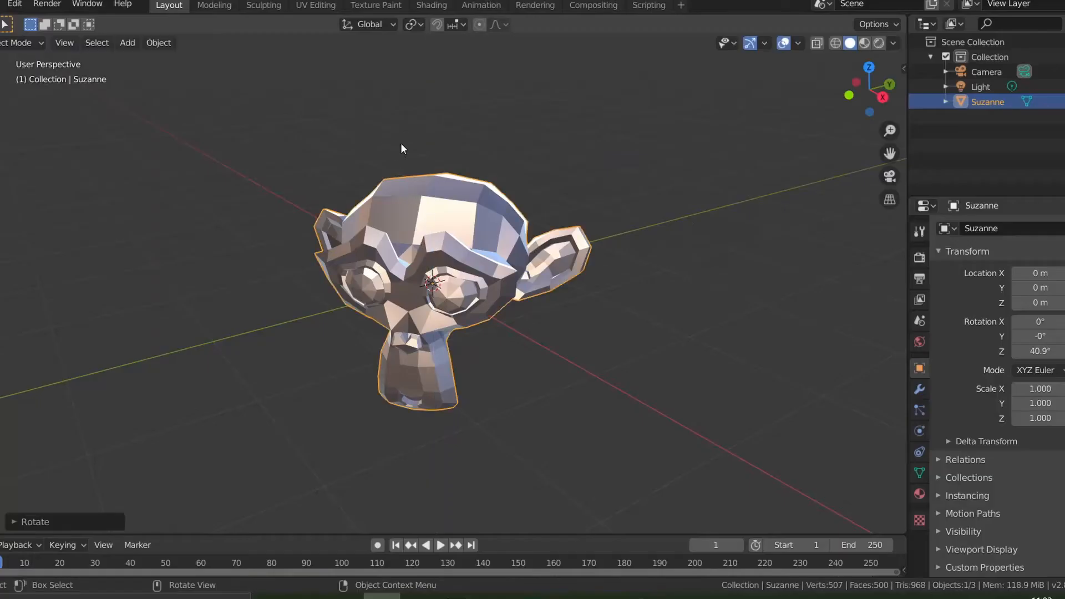
{"action": "key", "text": "Tab"}
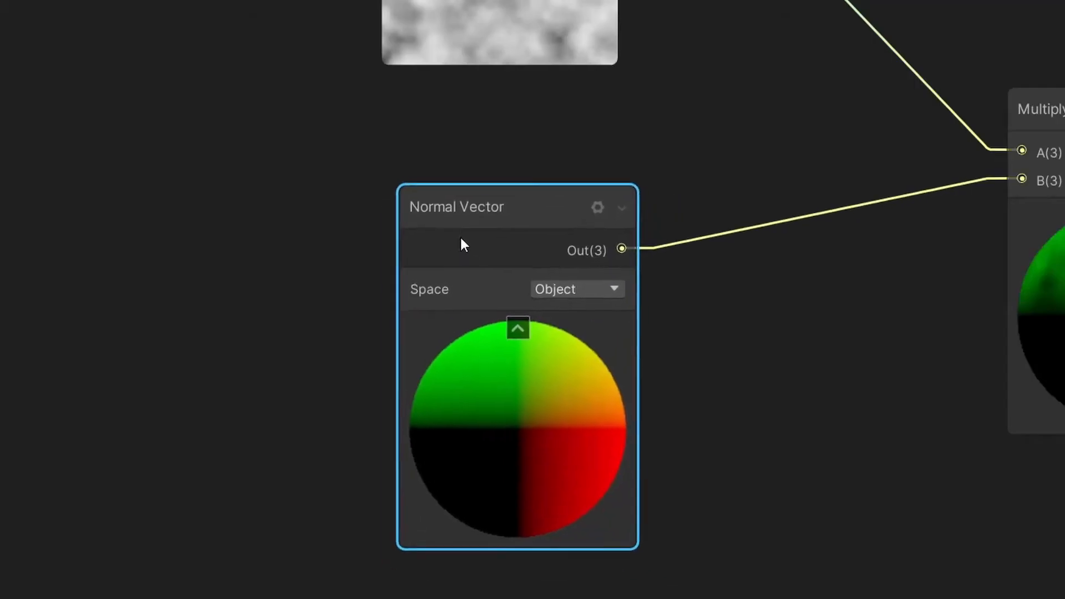
{"action": "left_click", "coordinate": [576, 288]}
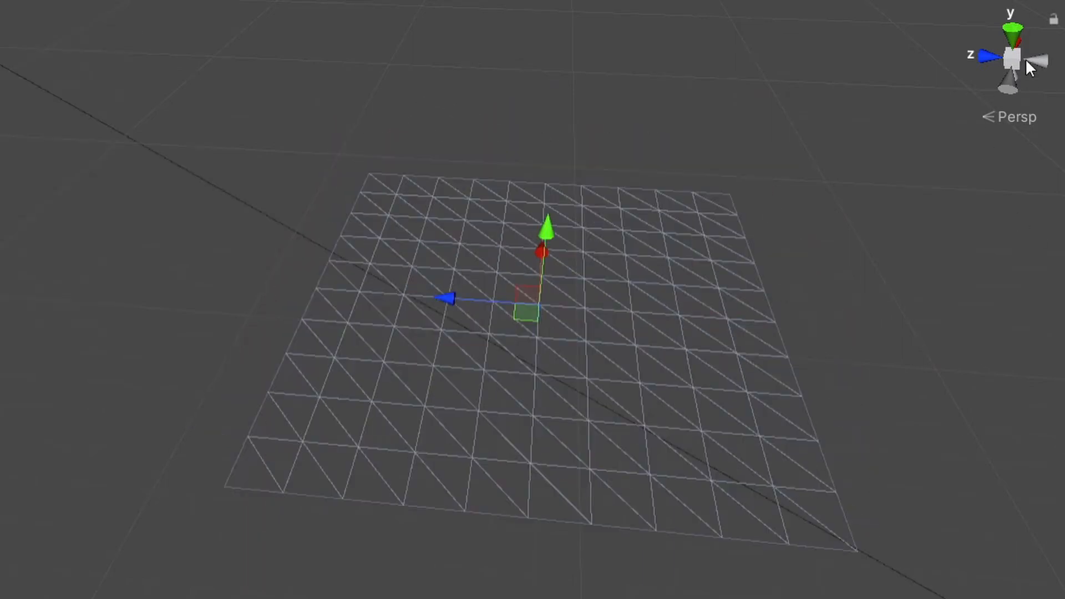
{"action": "left_click", "coordinate": [1012, 31]}
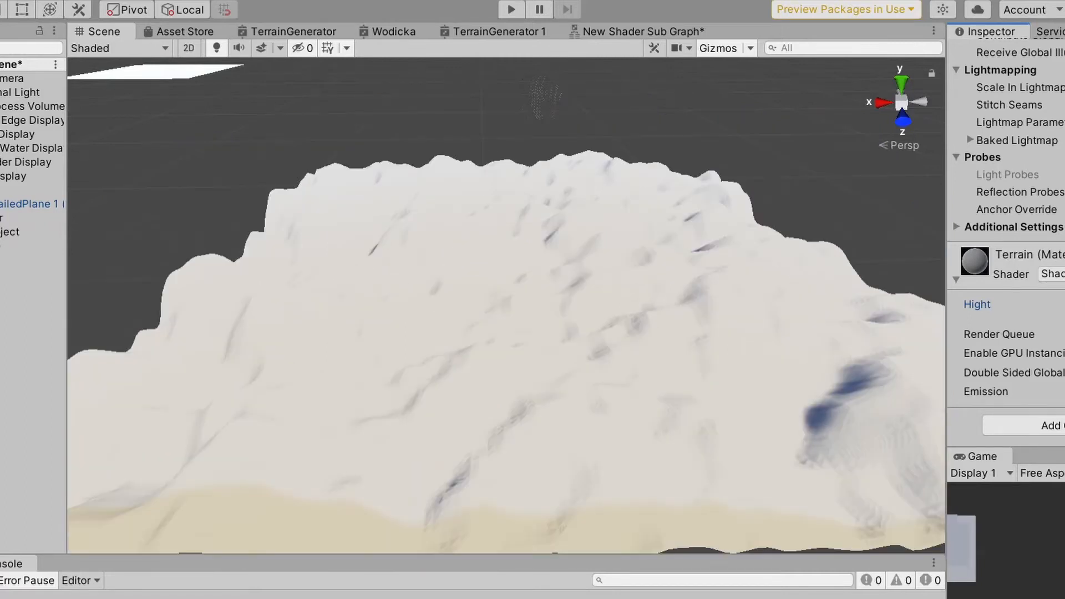
{"action": "left_click", "coordinate": [637, 31]}
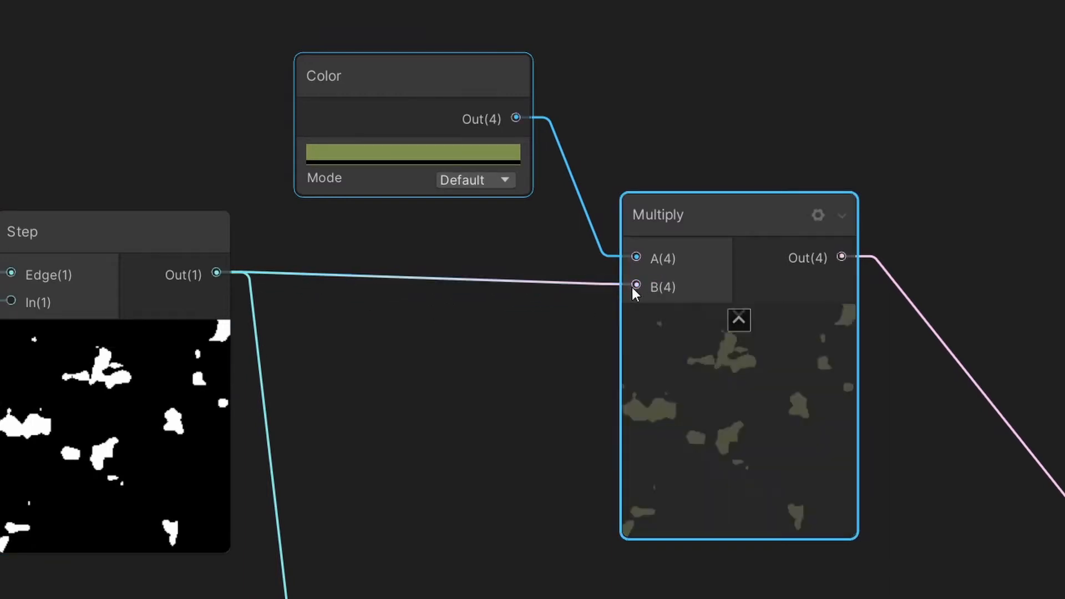
{"action": "left_click", "coordinate": [412, 152]}
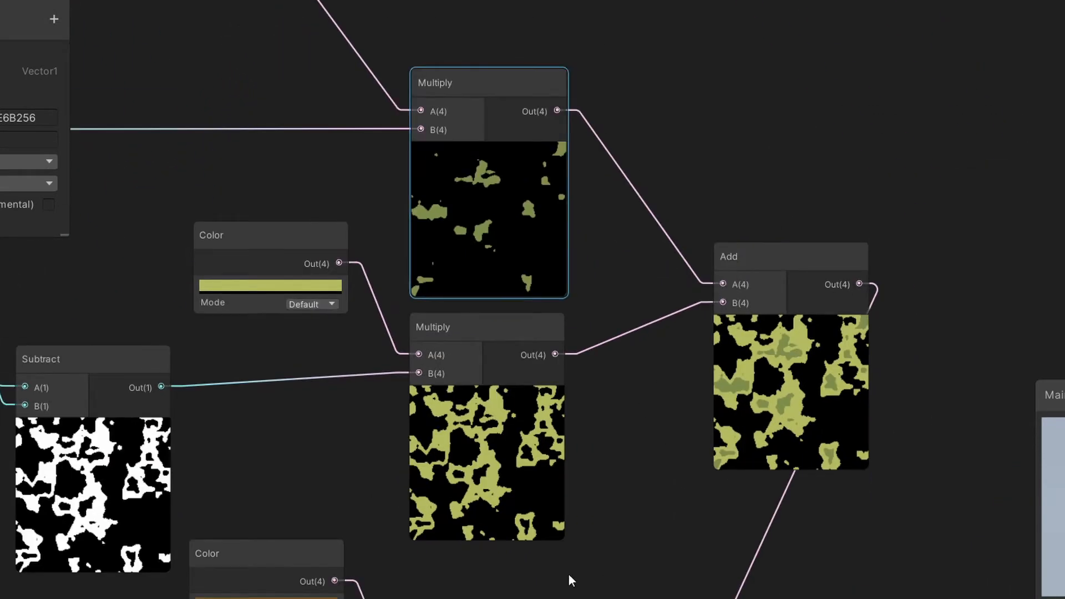
{"action": "scroll", "scroll_direction": "down", "scroll_amount": 3}
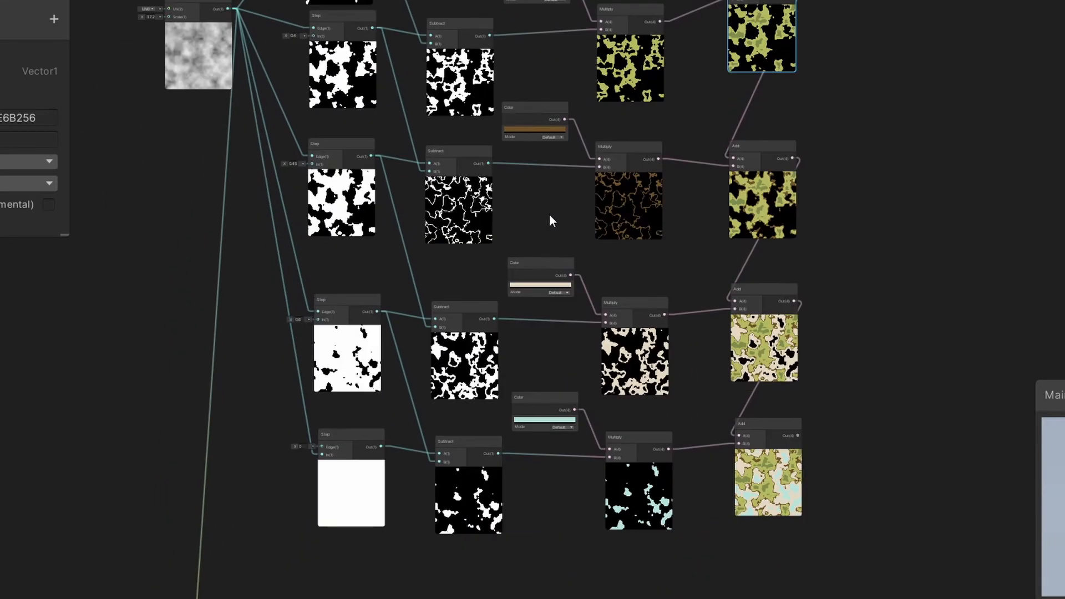
{"action": "scroll", "scroll_direction": "down", "scroll_amount": 3}
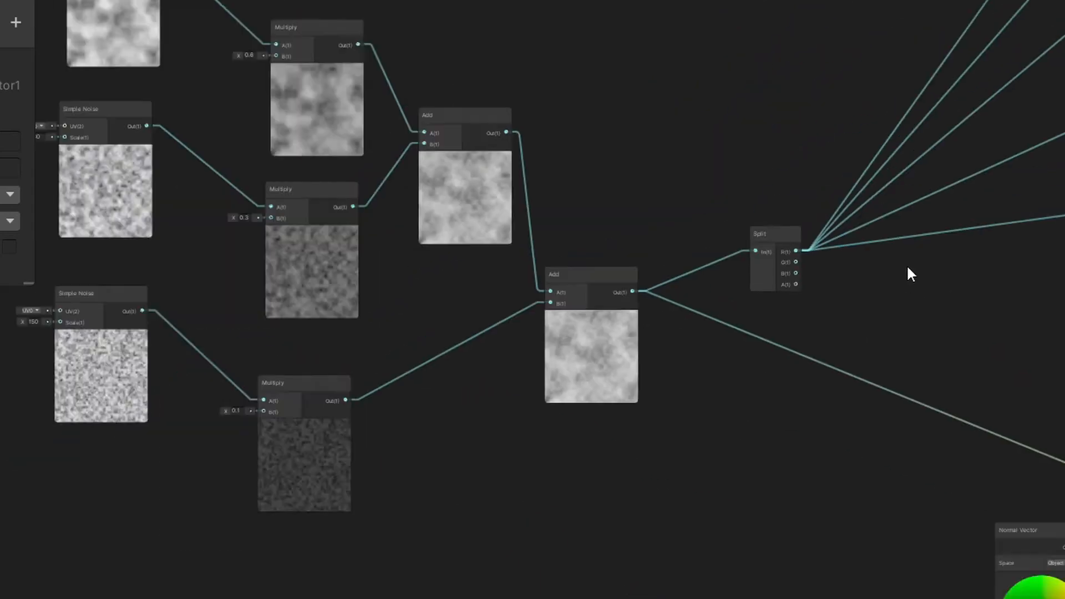
{"action": "scroll", "scroll_direction": "down", "scroll_amount": 3}
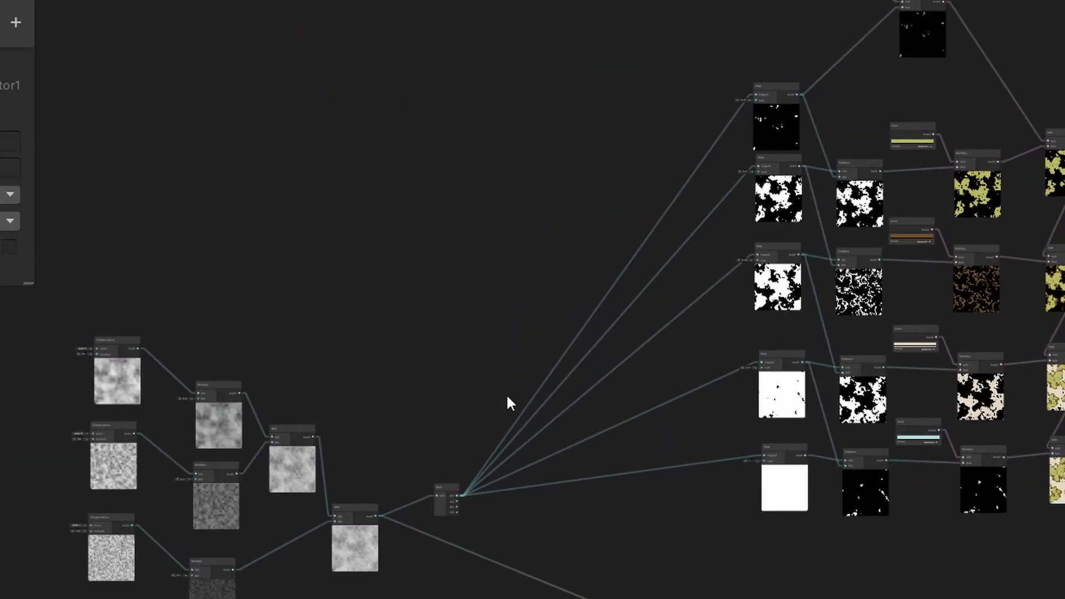
{"action": "scroll", "scroll_direction": "up", "scroll_amount": 3}
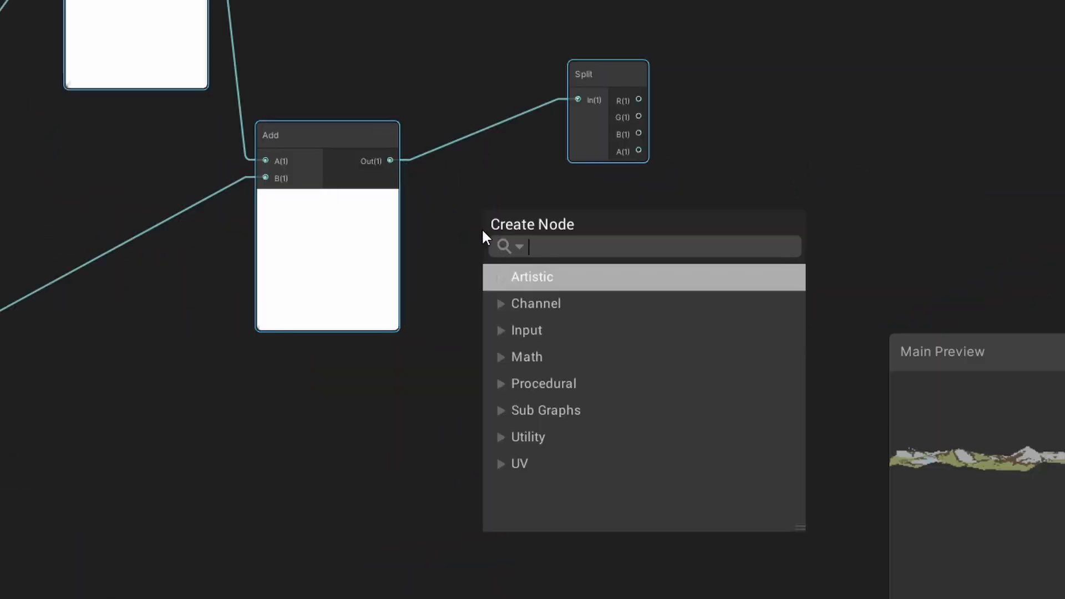
Add a Divide node after the noise Add with divisor 5.5.
{"action": "type", "text": "divide:"}
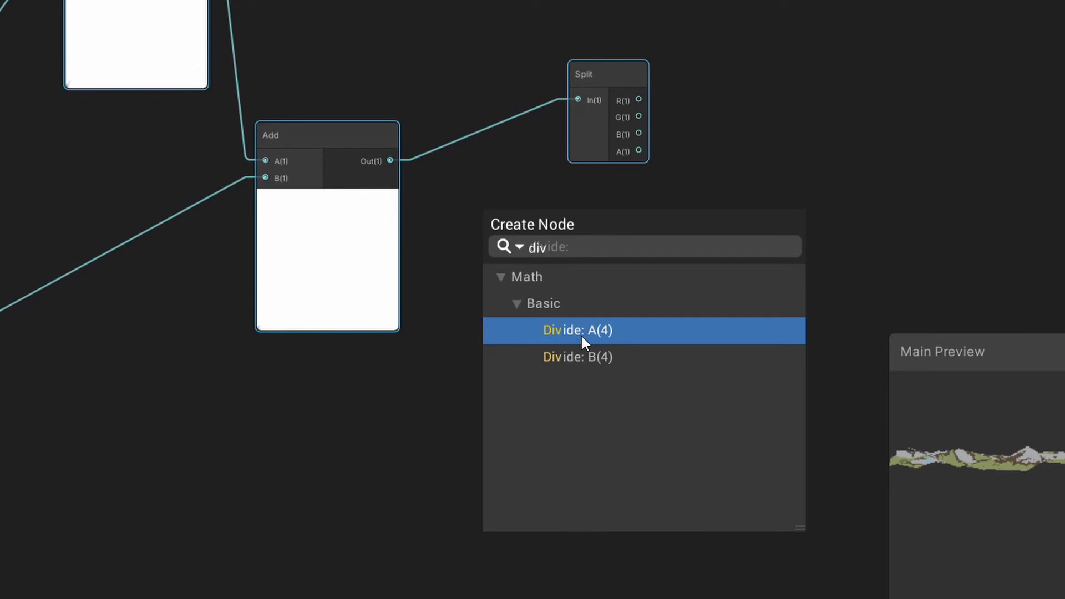
{"action": "left_click", "coordinate": [578, 331]}
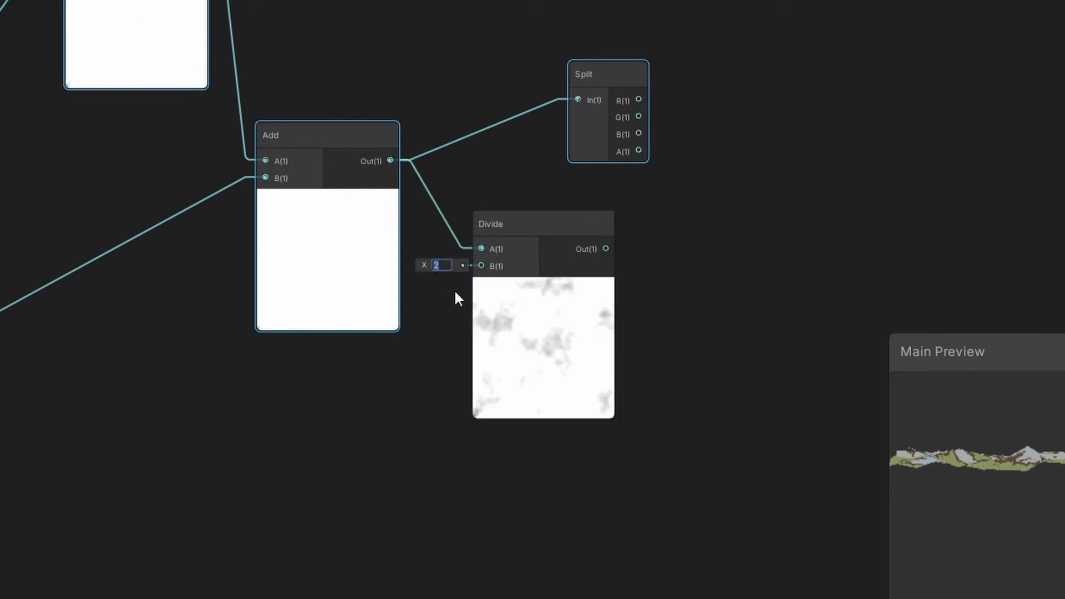
{"action": "type", "text": "5.5"}
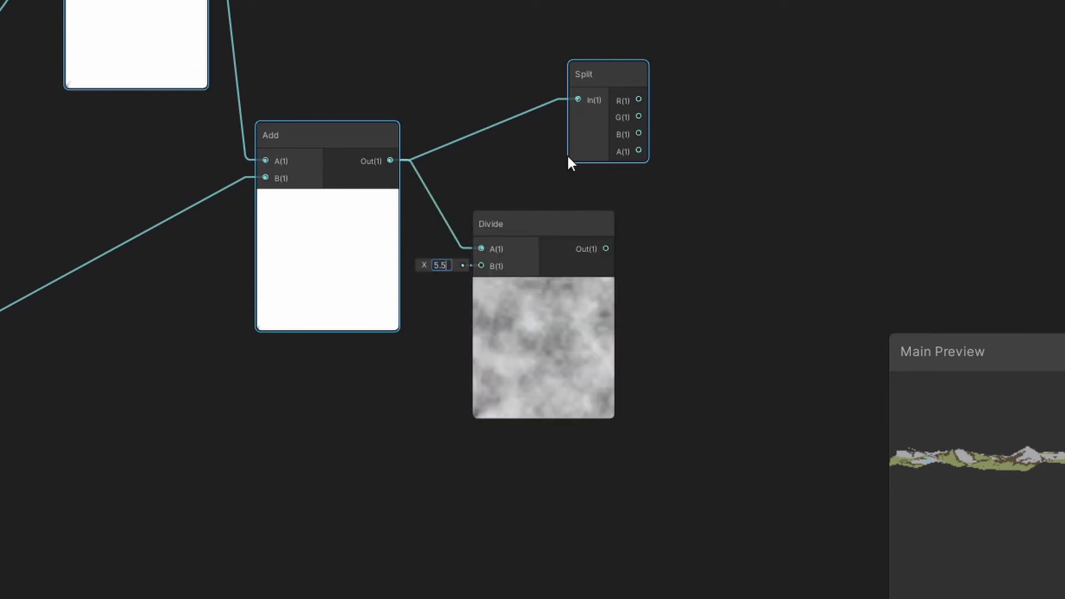